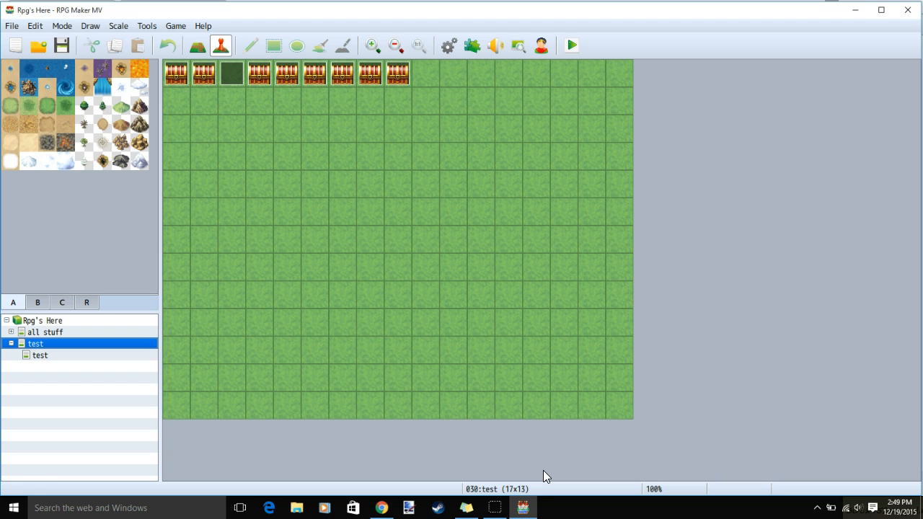
mouse_move(380, 507)
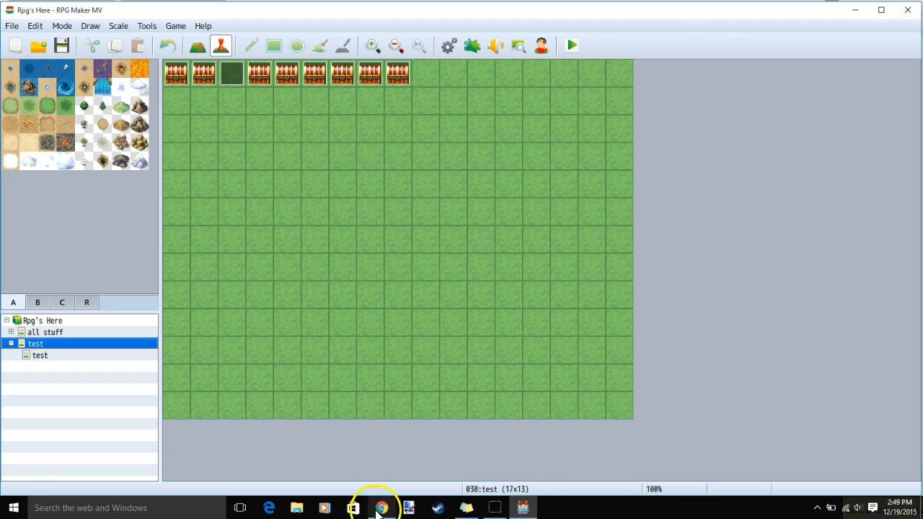
Open Online-Convert's Convert to OGG page from the Audio converter list in Chrome
click(382, 507)
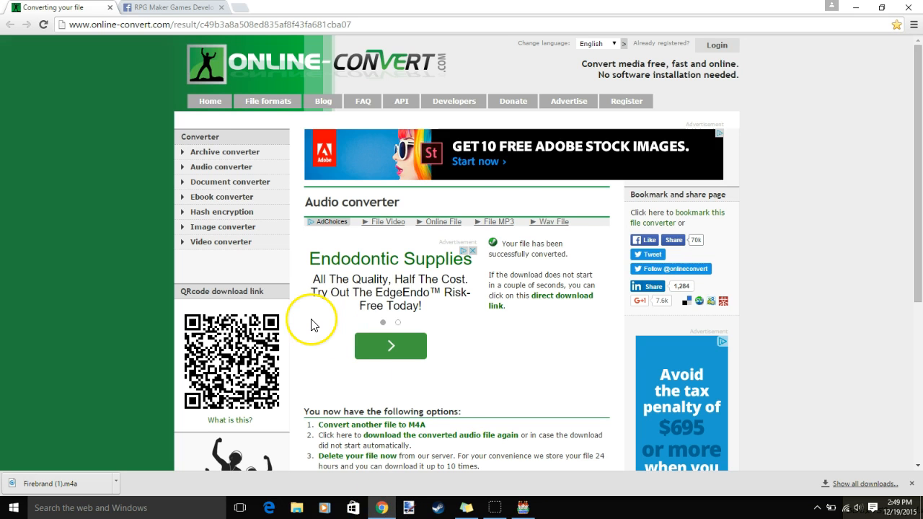
click(221, 167)
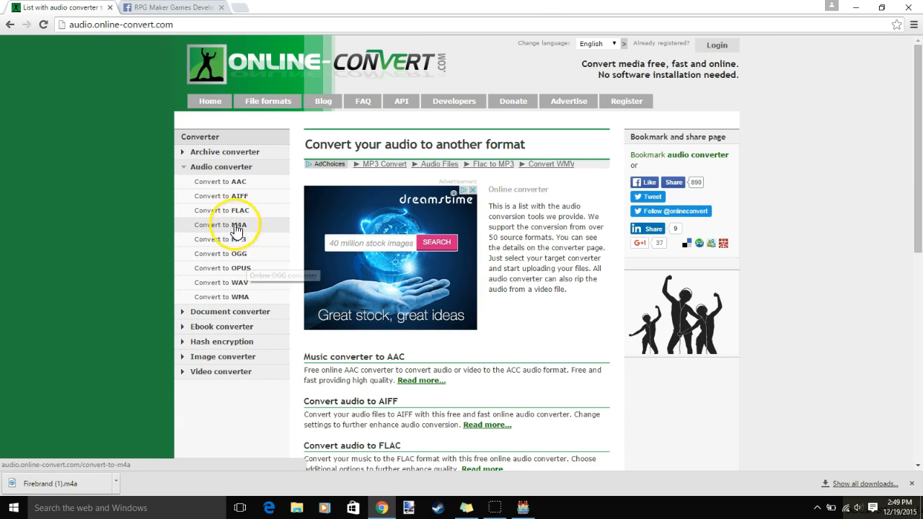
mouse_move(250, 260)
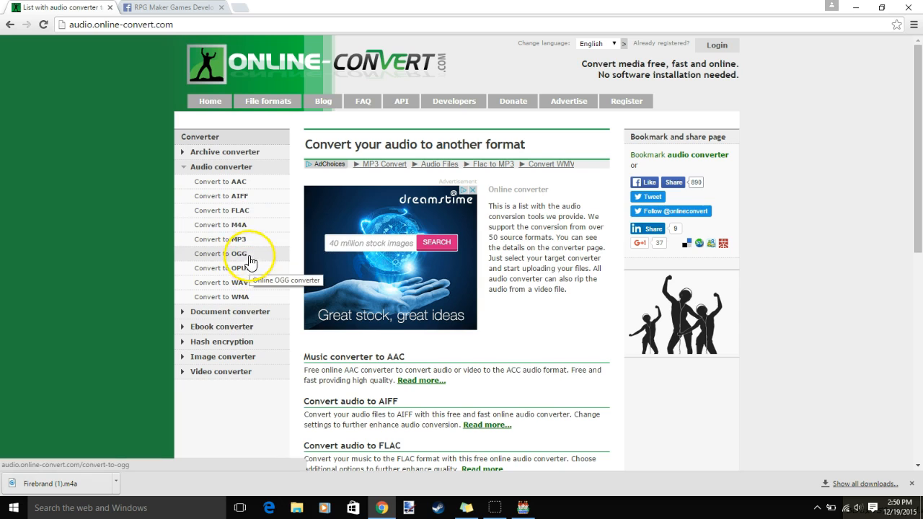
mouse_move(249, 229)
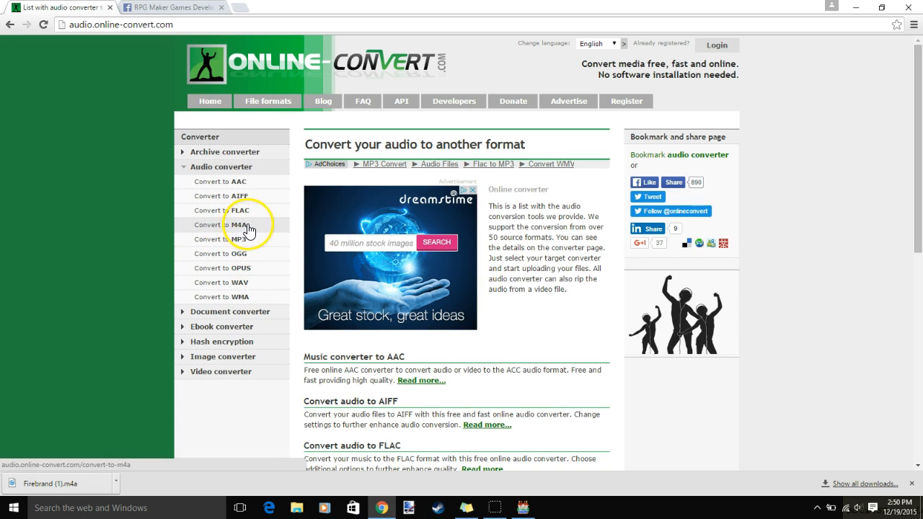
mouse_move(239, 224)
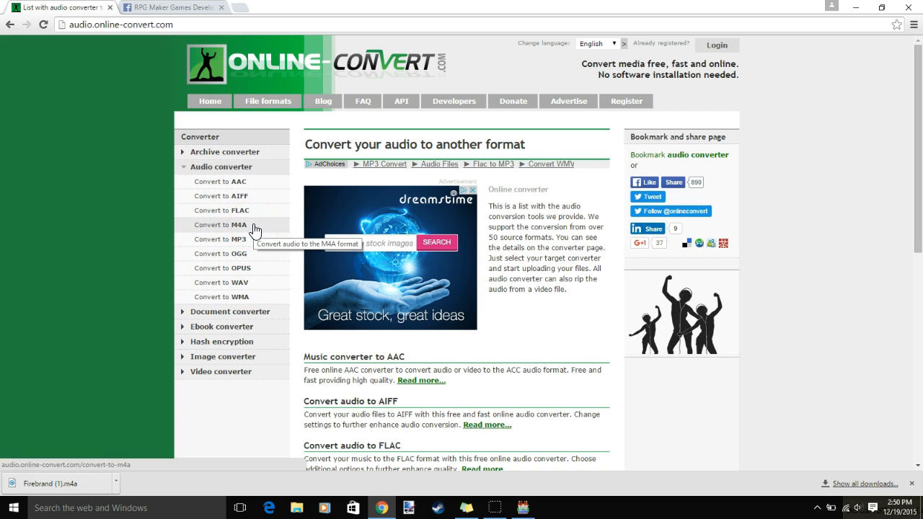
click(221, 253)
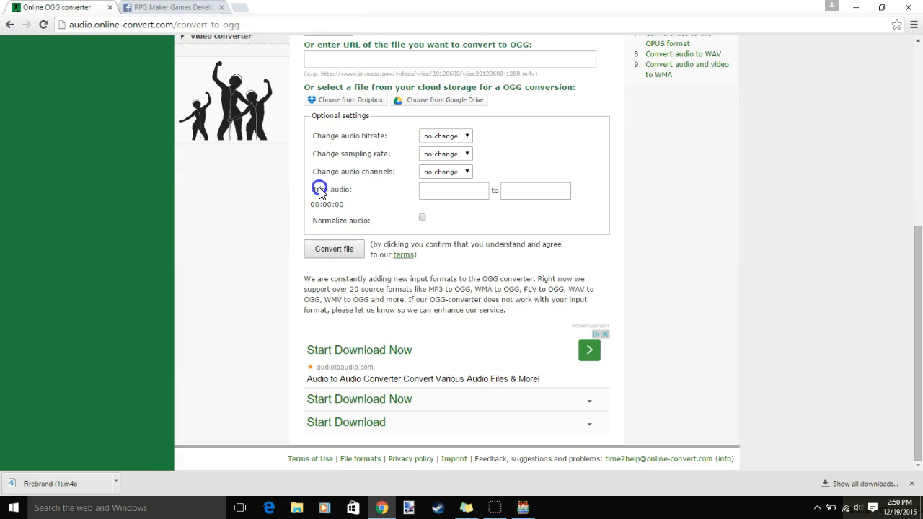
Upload and convert the Firebrand song to OGG, downloading Firebrand.ogg
click(334, 249)
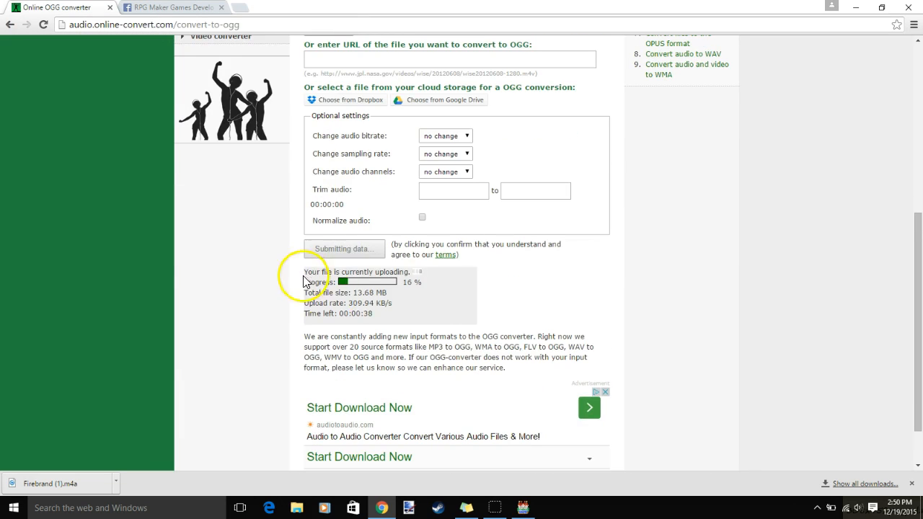
mouse_move(159, 359)
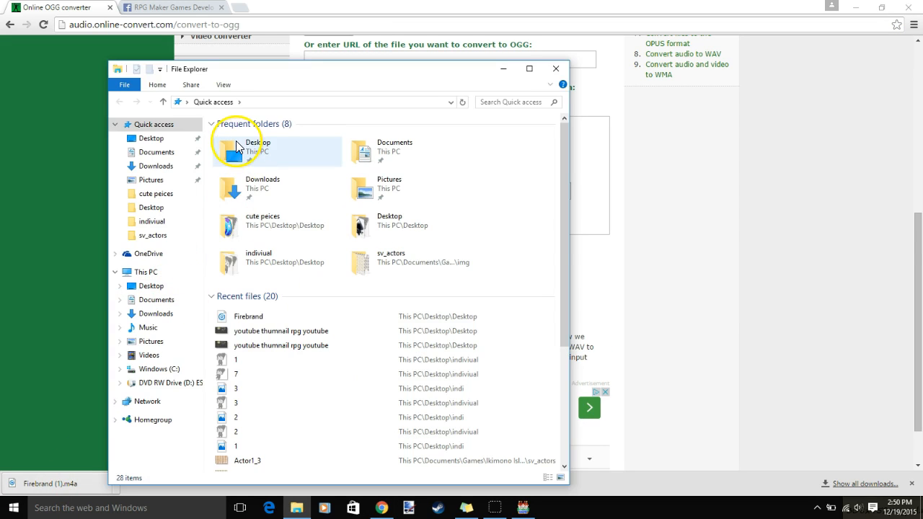
click(155, 313)
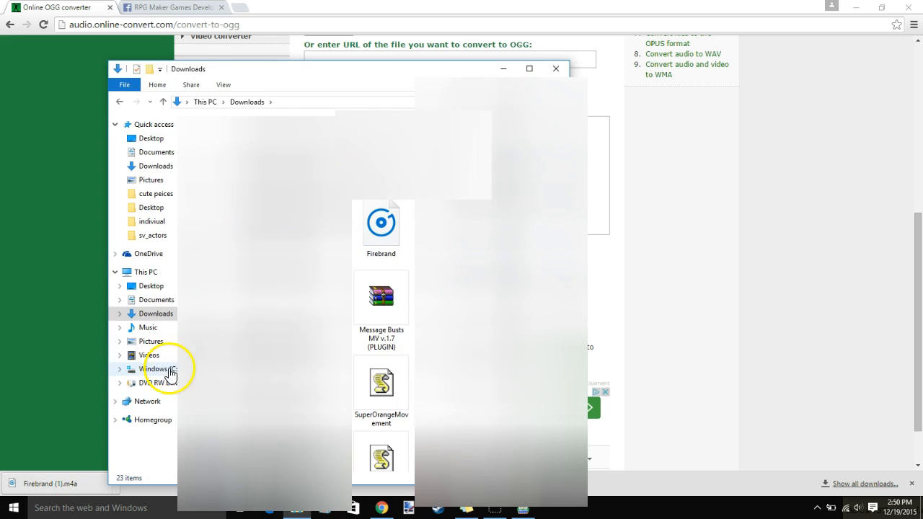
click(146, 272)
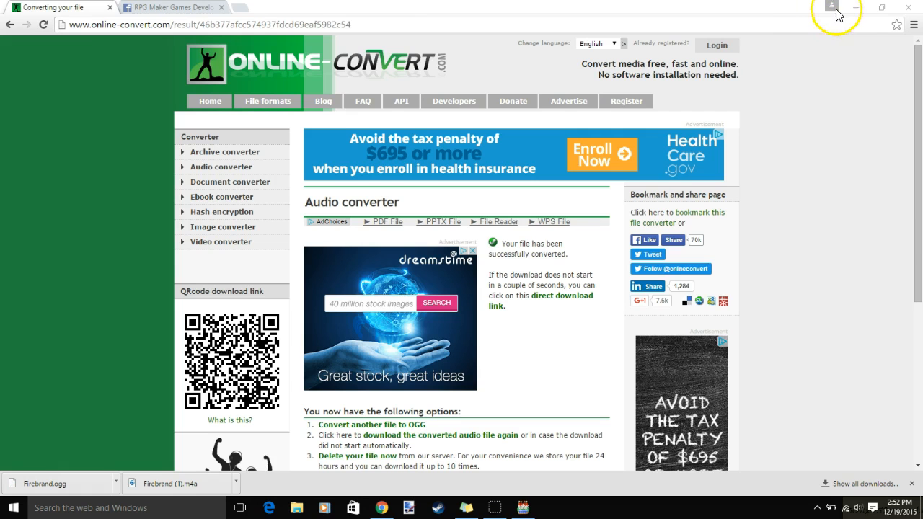
Open the Convert to M4A page, then minimize Chrome to show both Firebrand files on the desktop
click(831, 6)
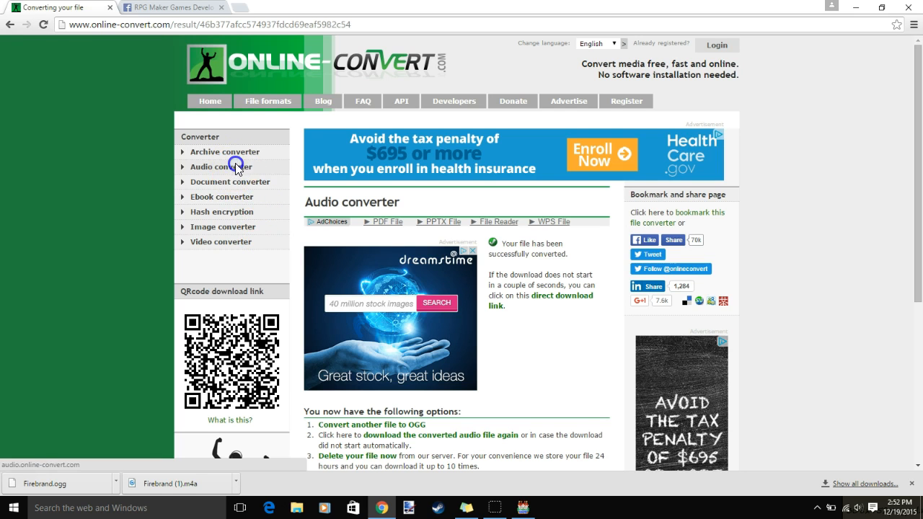
click(220, 166)
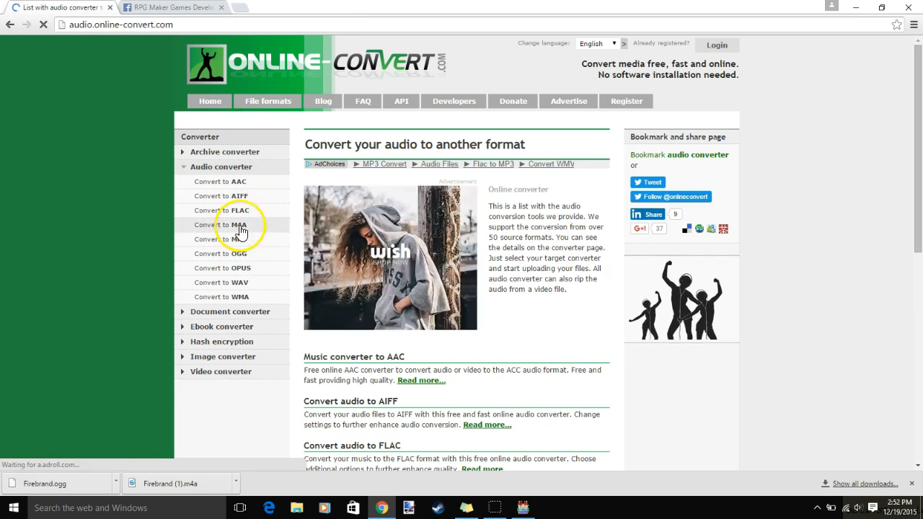
click(221, 224)
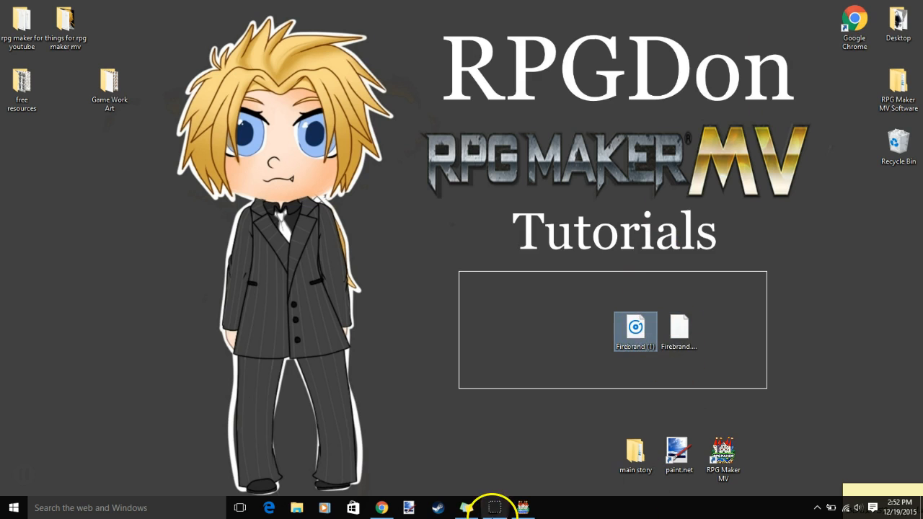
Paste the Firebrand M4A and OGG files into the project's audio\bgm folder via Game > Open Folder
click(176, 26)
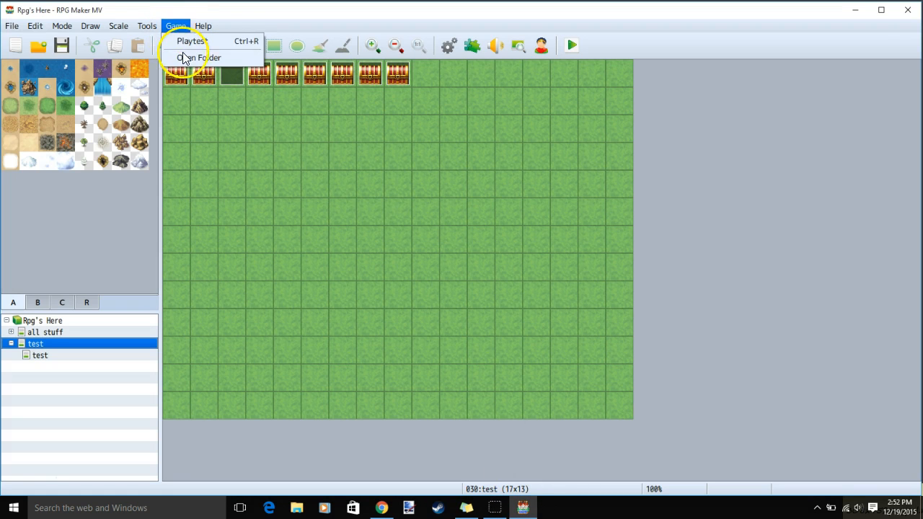
click(200, 58)
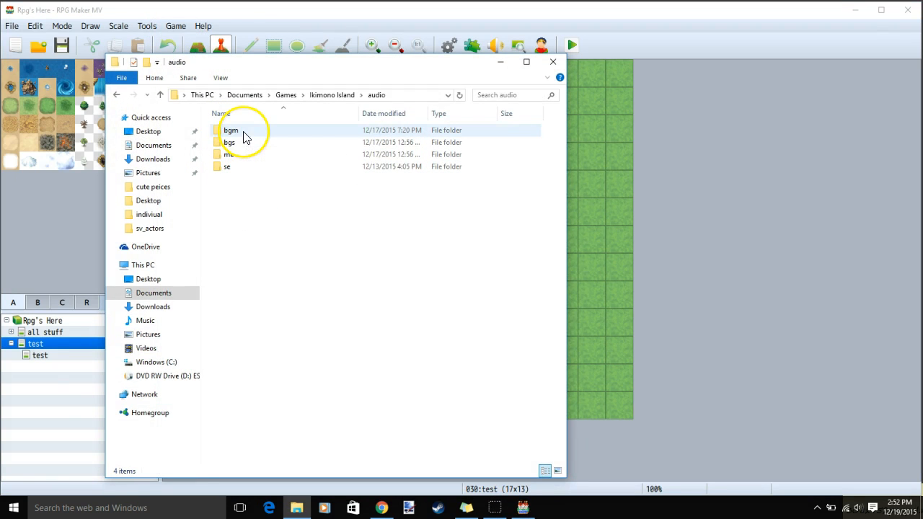
double_click(231, 129)
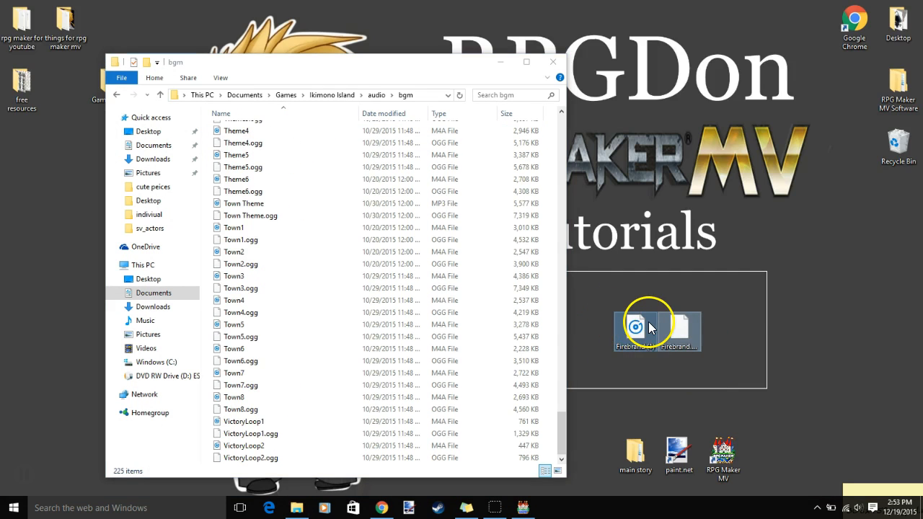
right_click(353, 367)
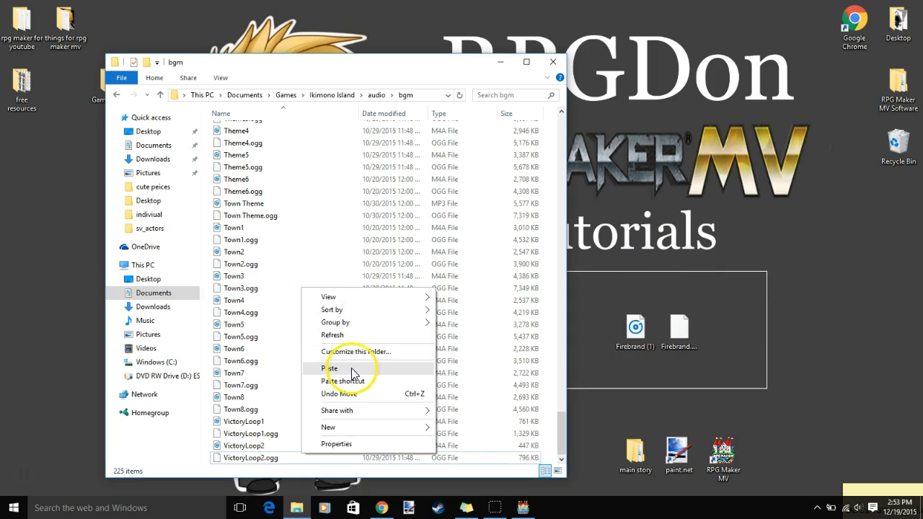
click(330, 368)
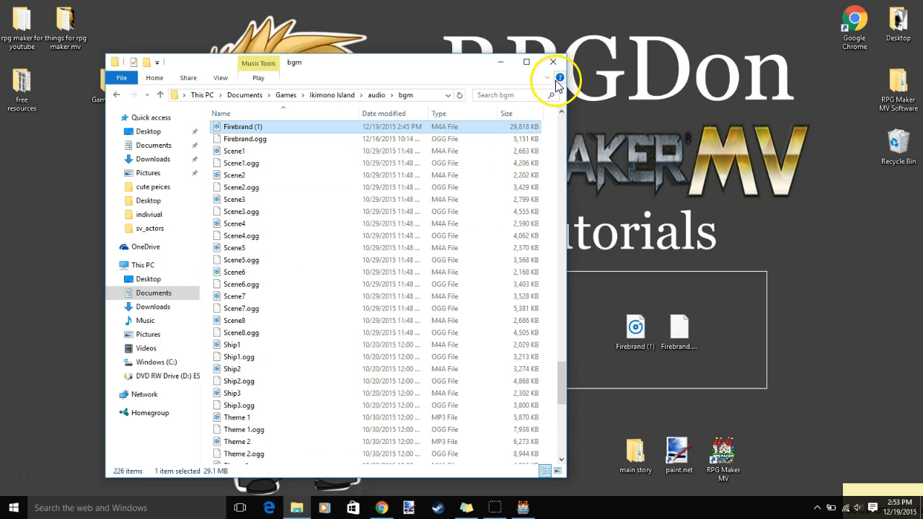
click(552, 62)
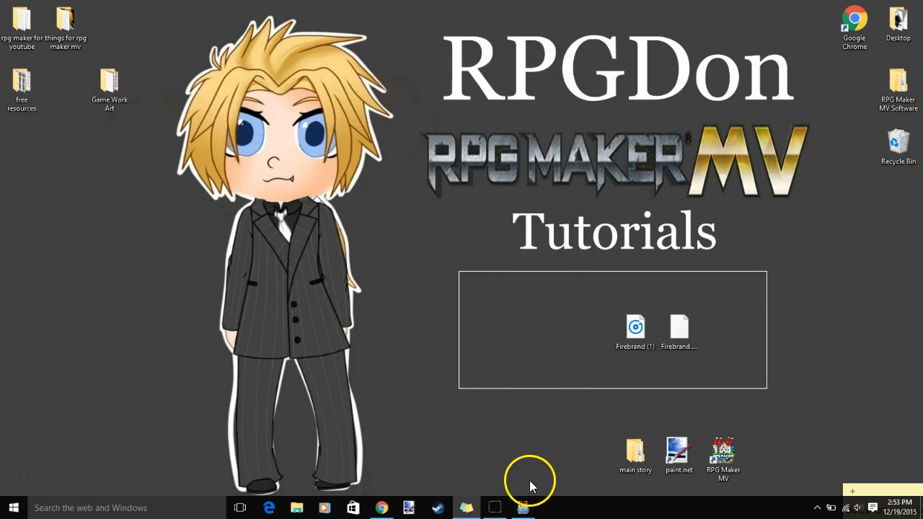
Return to RPG Maker MV and open the BGM track list through Tools > Sound Test
click(146, 26)
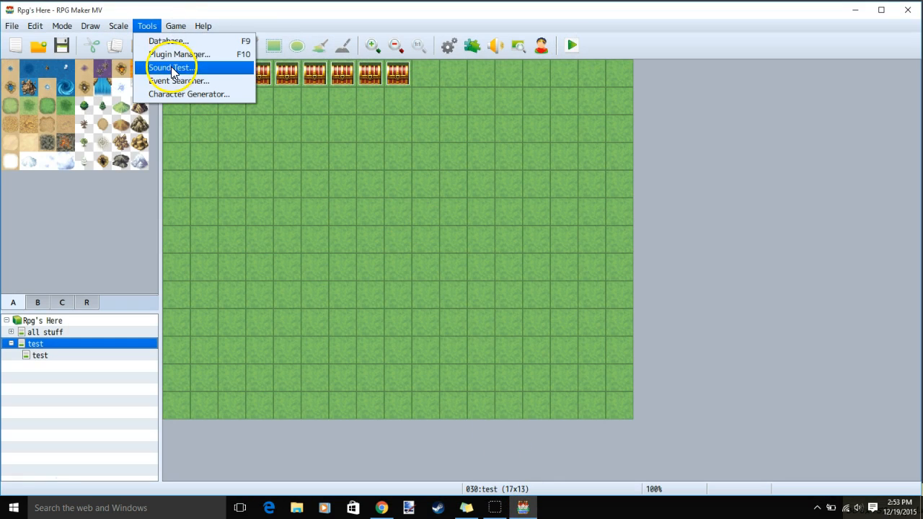
click(170, 67)
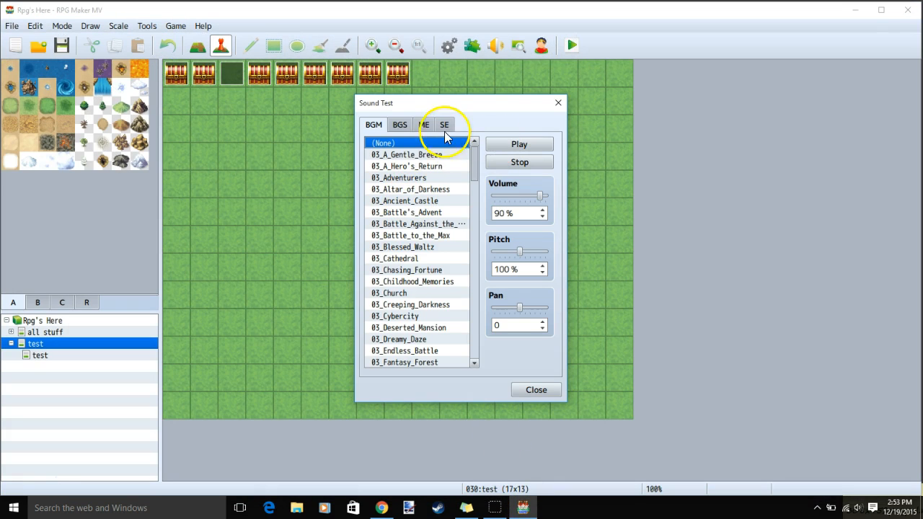
scroll(down, 3)
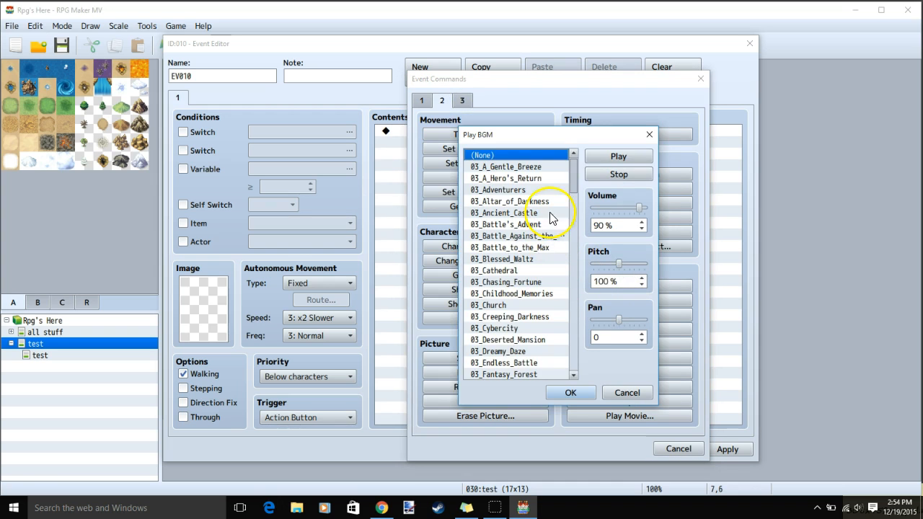
Scroll the Play BGM list and select Firebrand
scroll(down, 3)
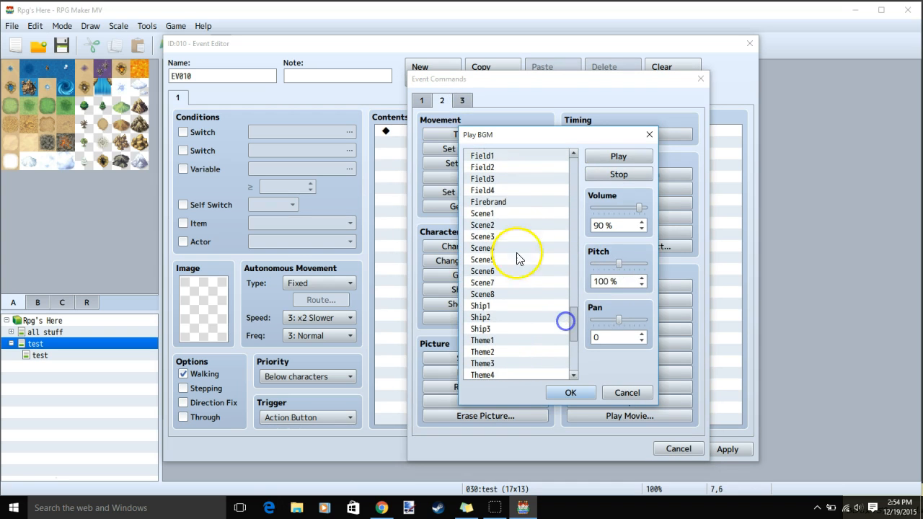
click(488, 201)
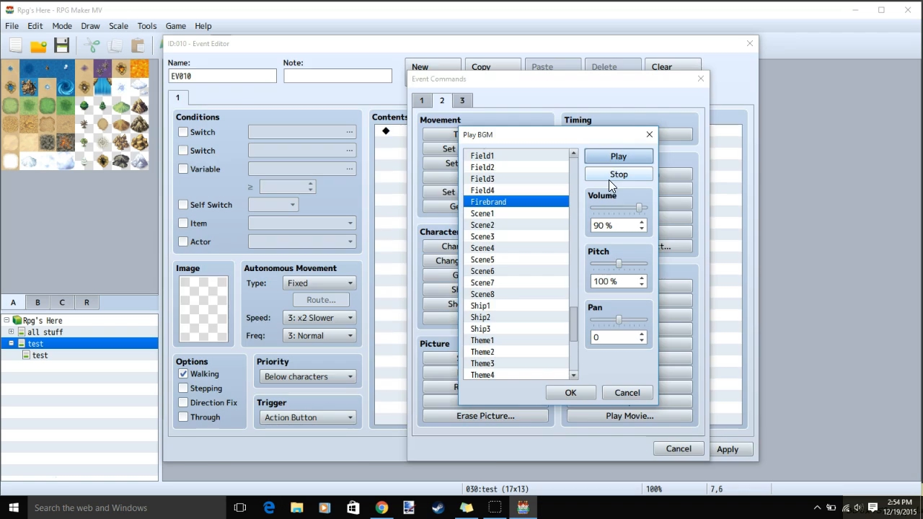